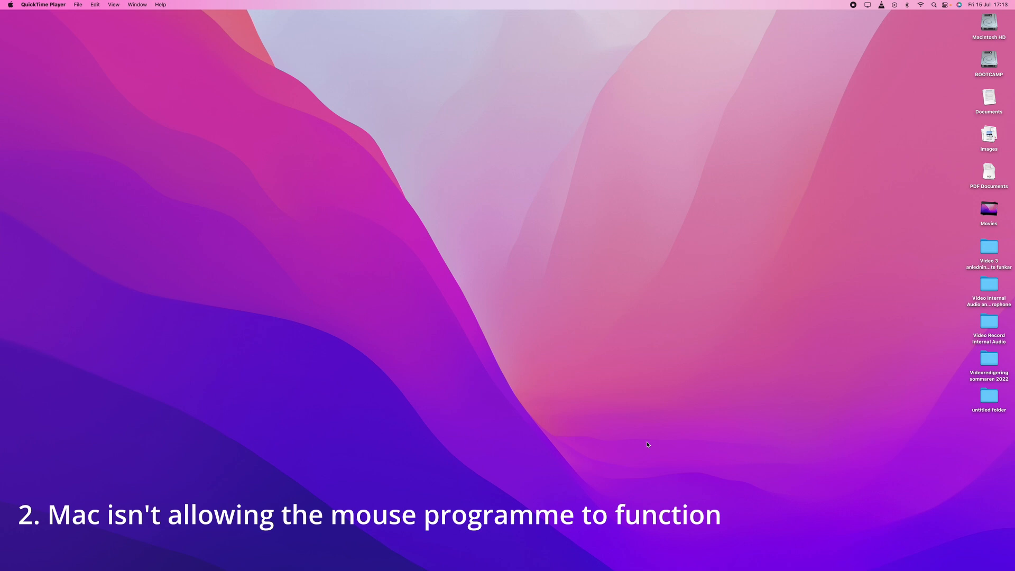
mouse_move(356, 223)
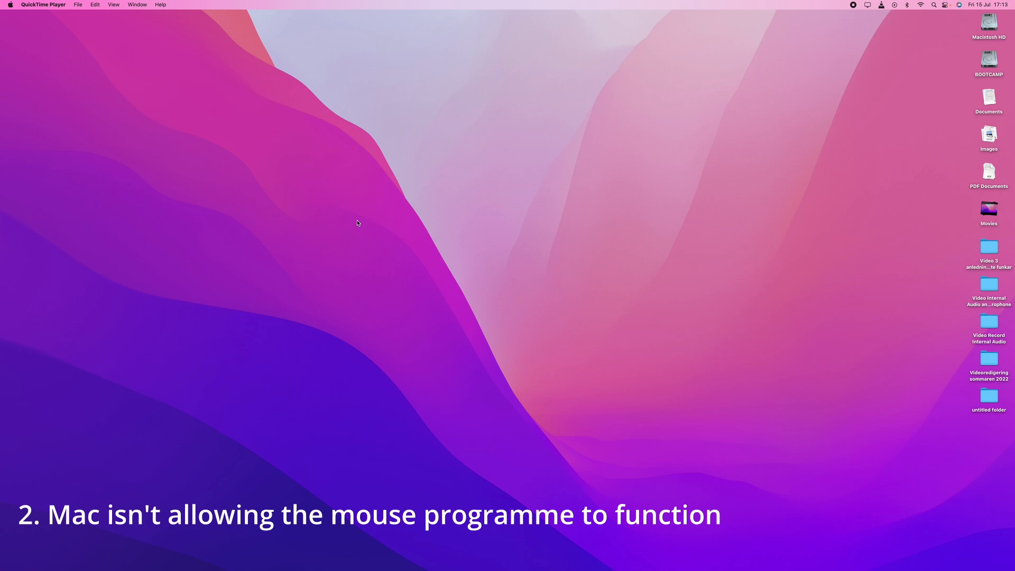
mouse_move(12, 10)
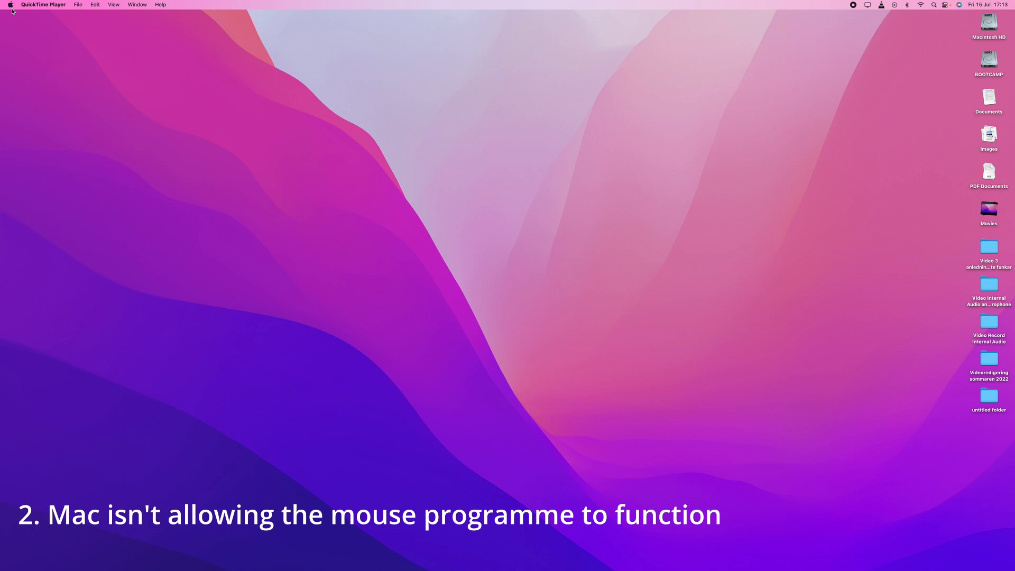
Step: Reach the Privacy settings of Security & Privacy via the Apple menu's System Preferences
click(10, 4)
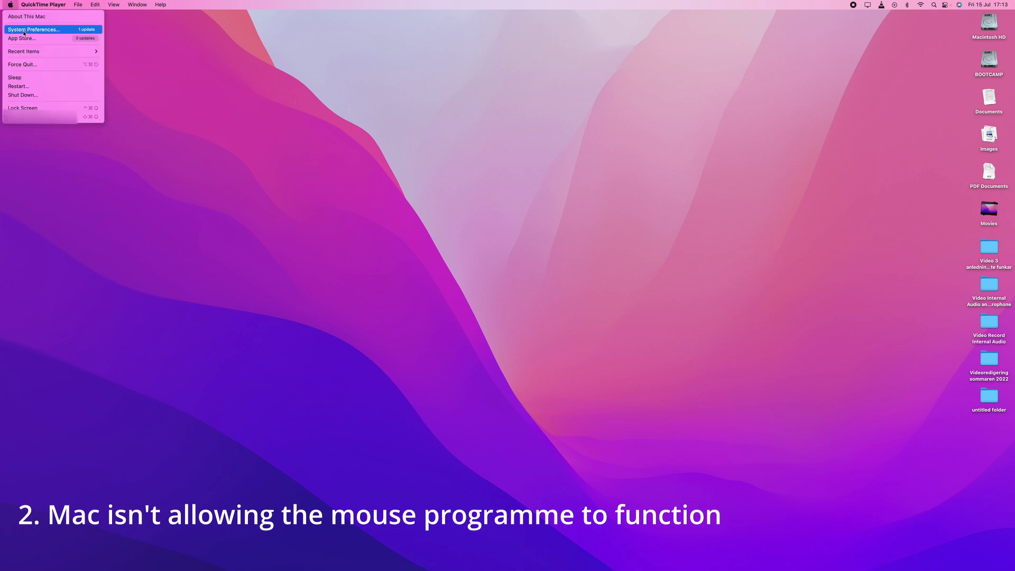
click(34, 29)
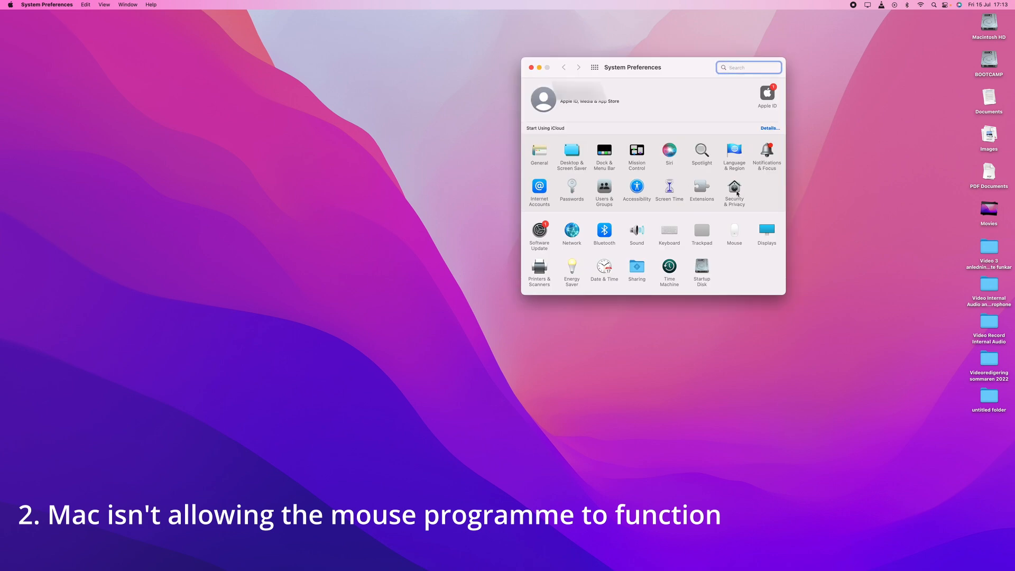
click(734, 192)
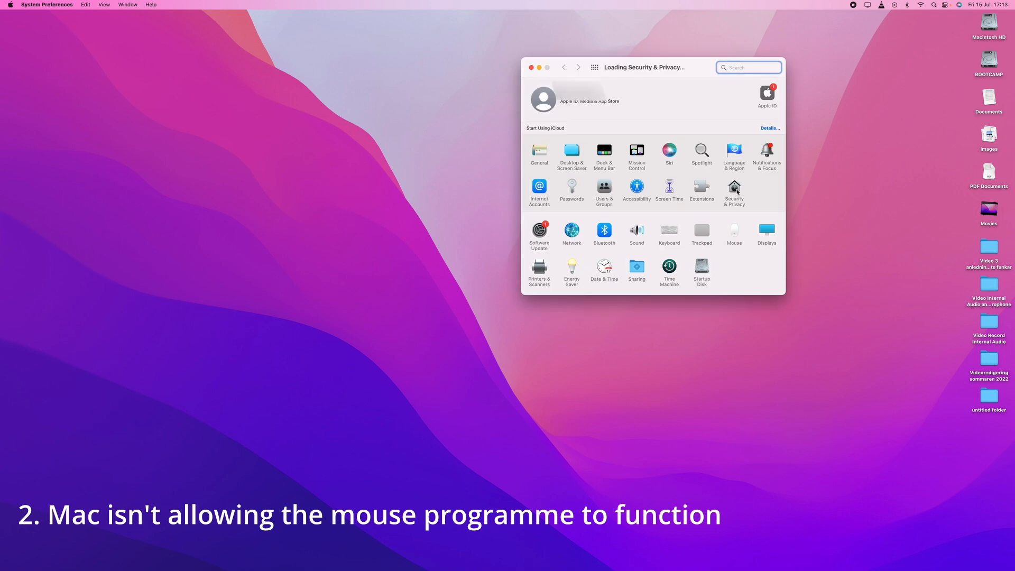
click(733, 189)
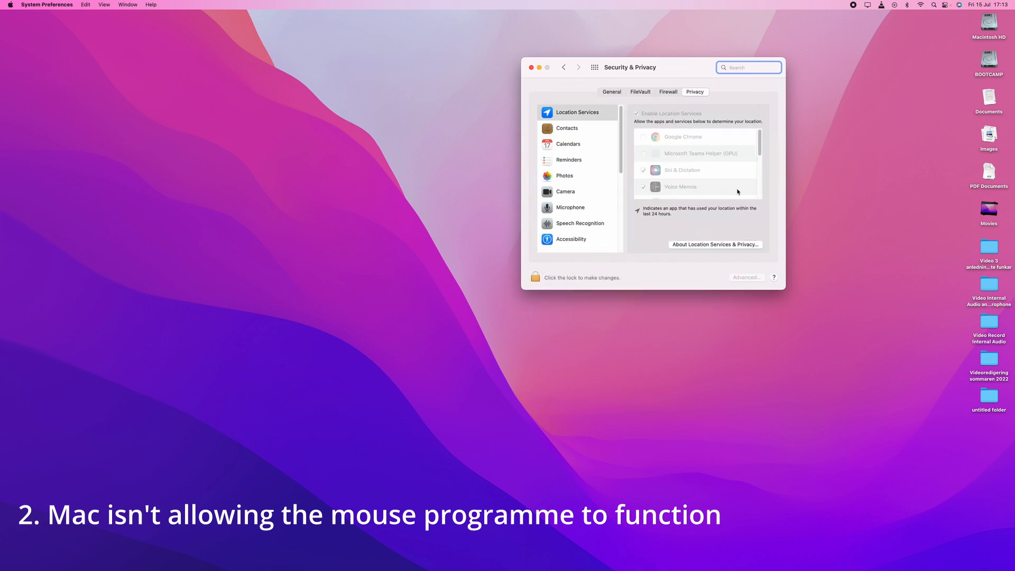
Step: Show the Accessibility list of apps allowed to control the computer
click(572, 238)
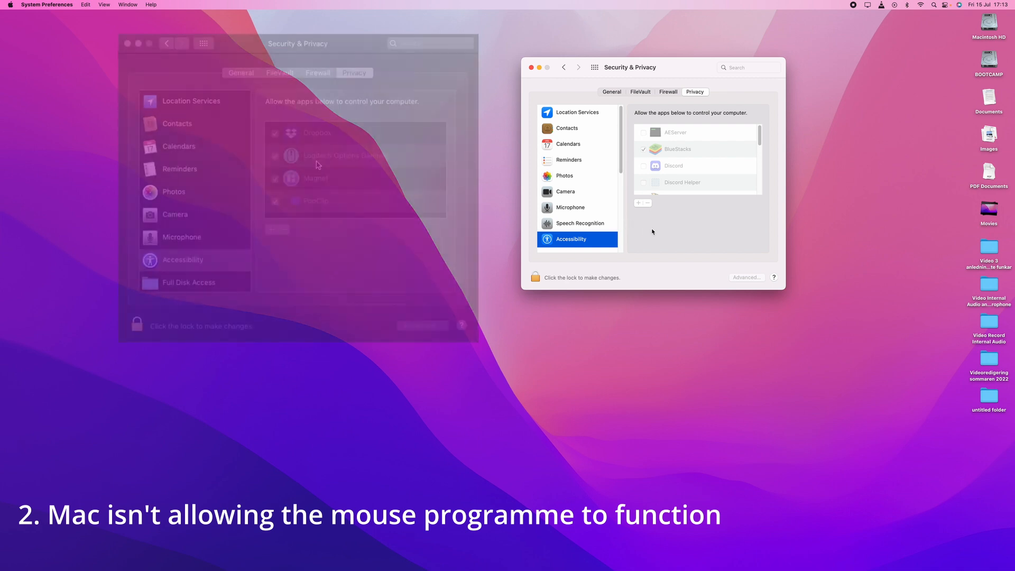
click(317, 162)
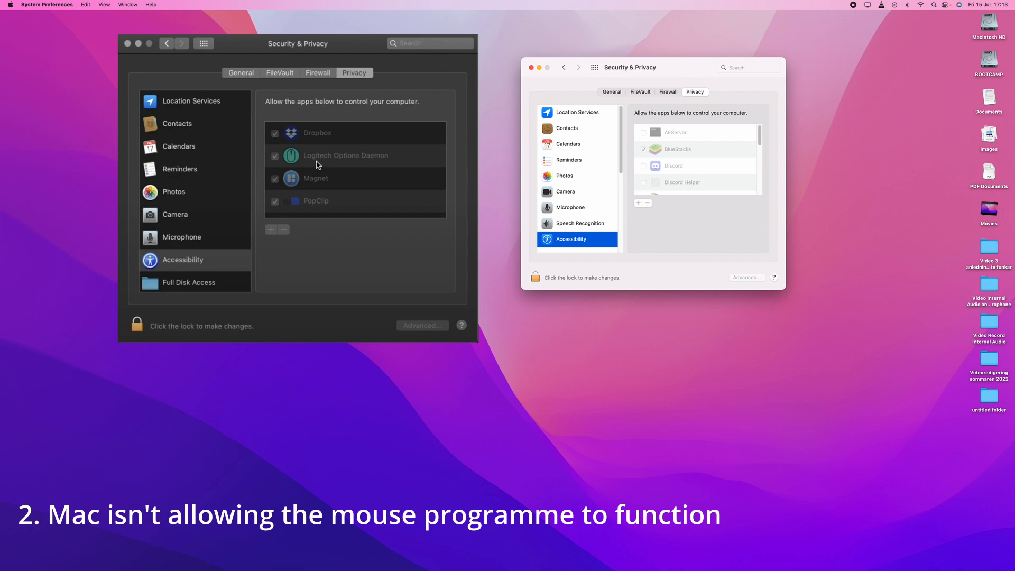
mouse_move(642, 231)
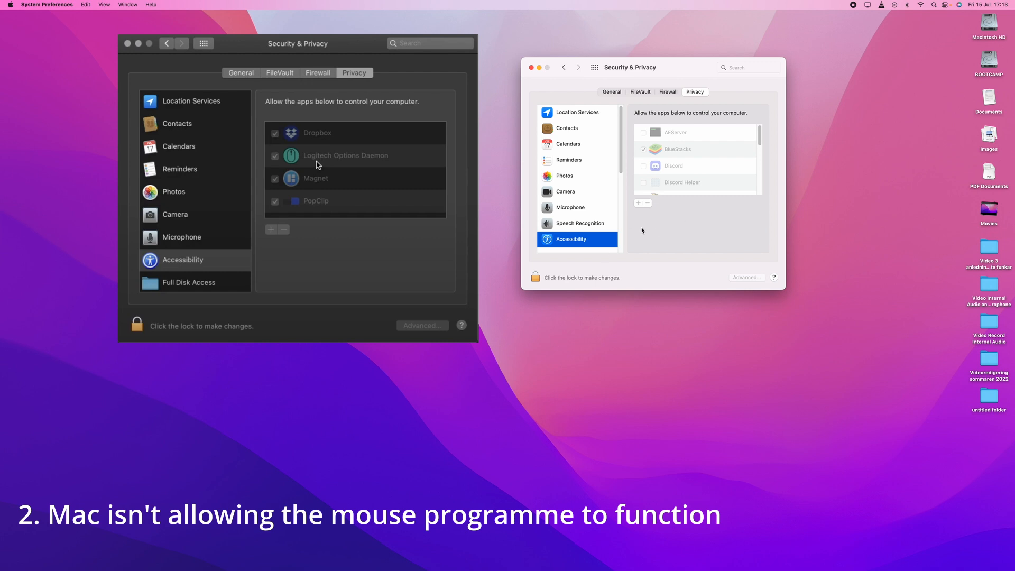
mouse_move(654, 192)
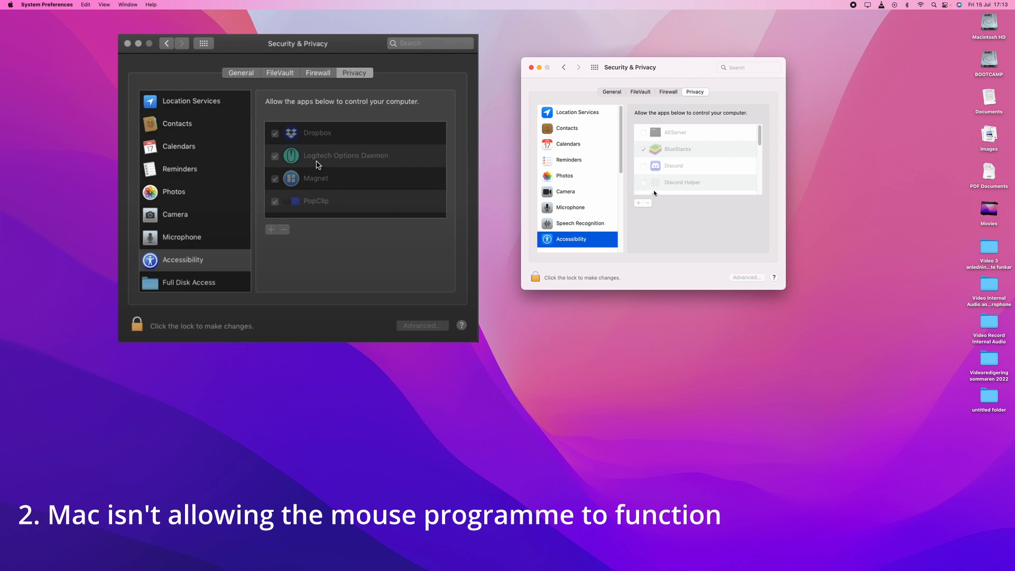
mouse_move(633, 220)
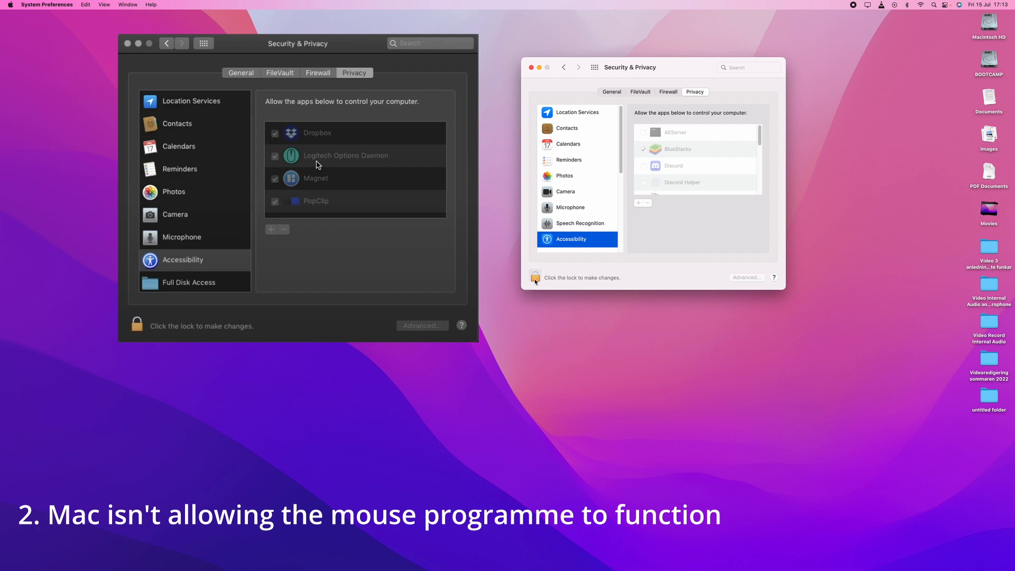
Step: Unlock with the password, toggle Discord's control permission on then off, and relock
click(535, 278)
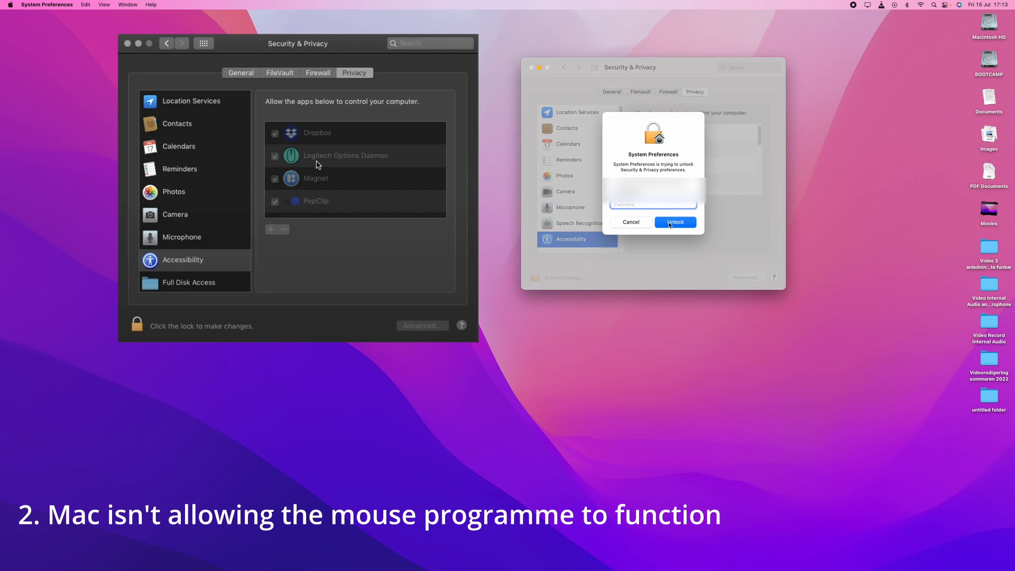
click(674, 222)
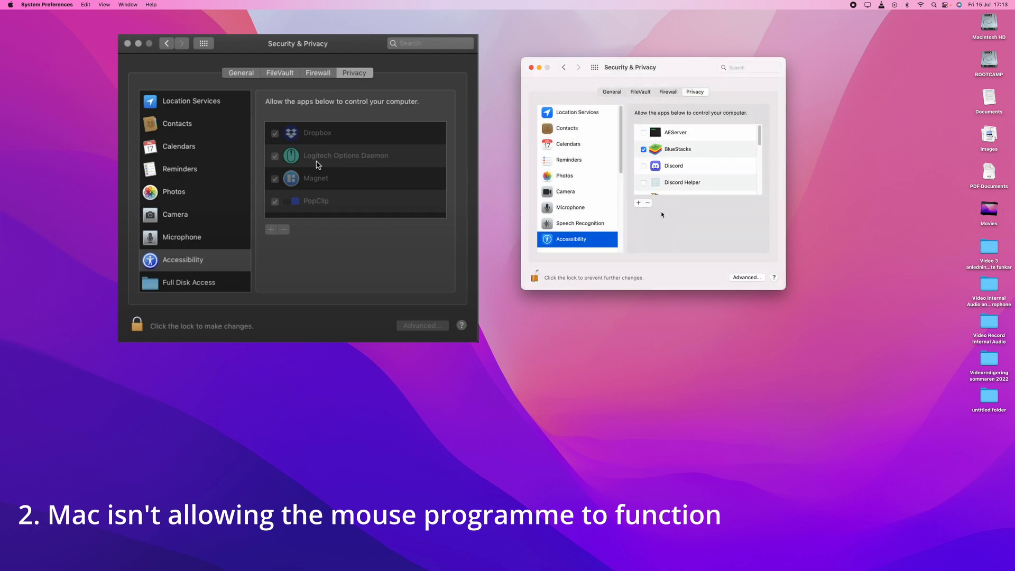
click(643, 166)
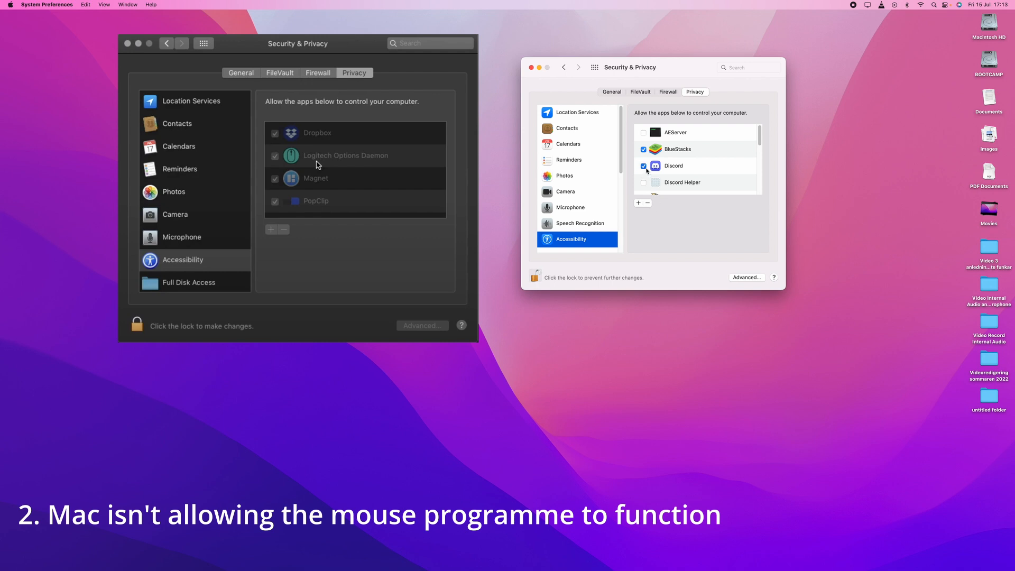
click(642, 165)
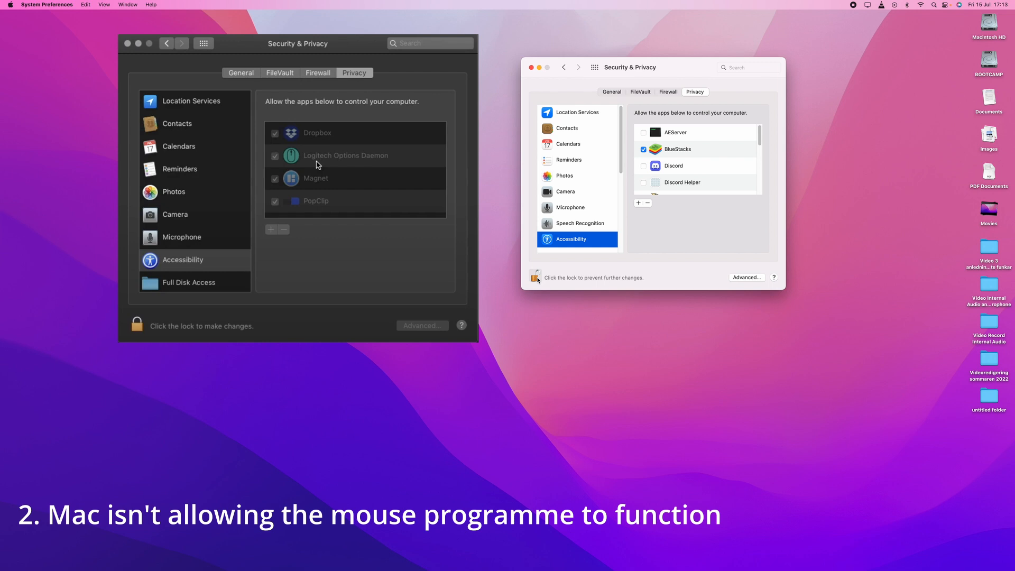
click(534, 276)
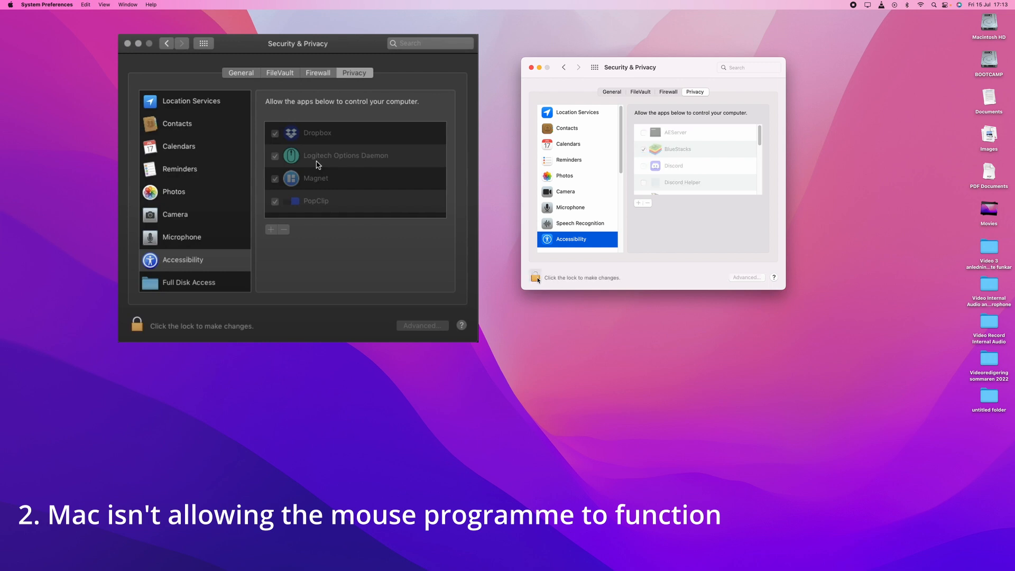
Step: Scroll the privacy sidebar and close the Security & Privacy window
scroll(down, 3)
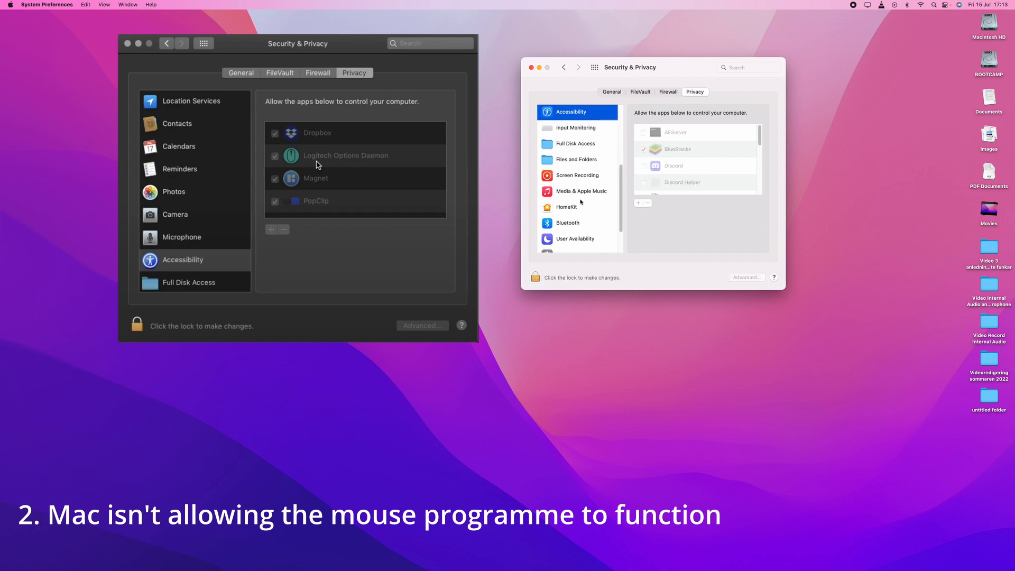
scroll(down, 3)
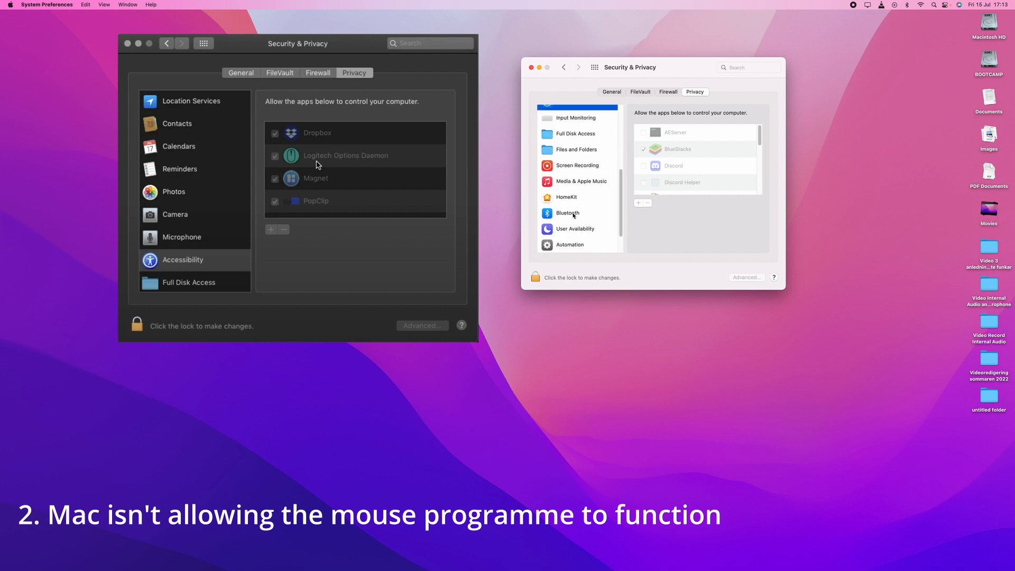
mouse_move(530, 67)
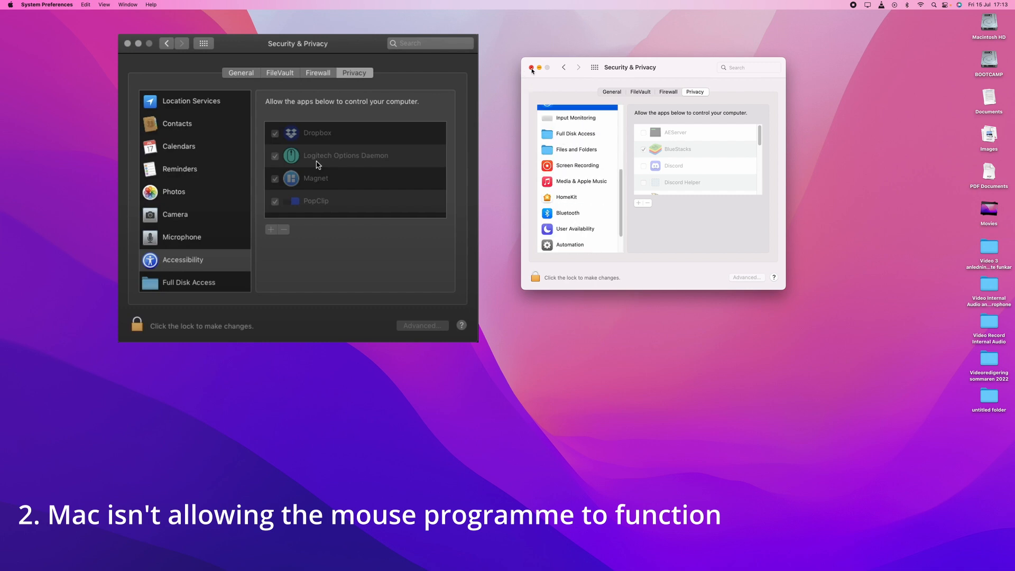
click(531, 68)
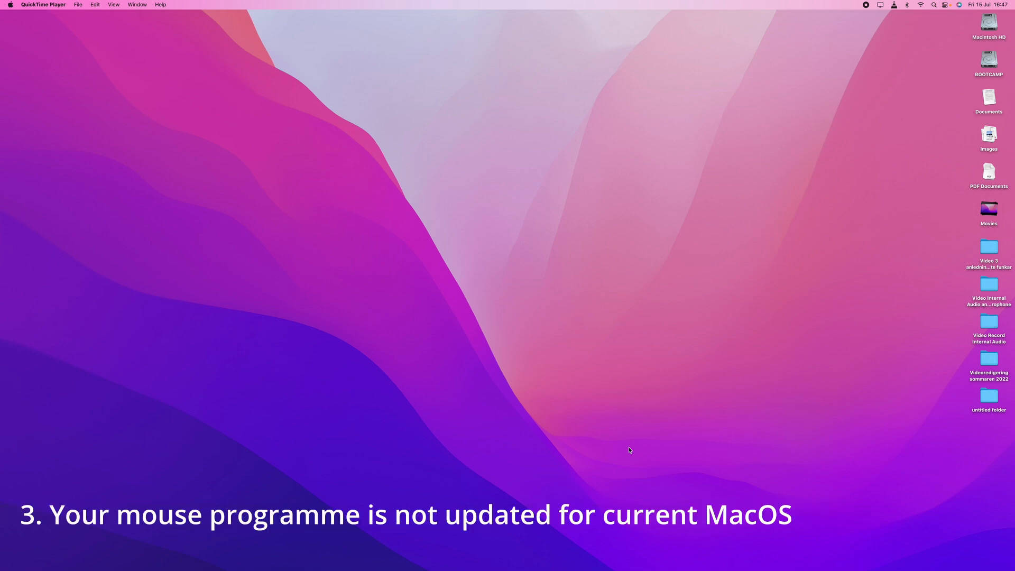